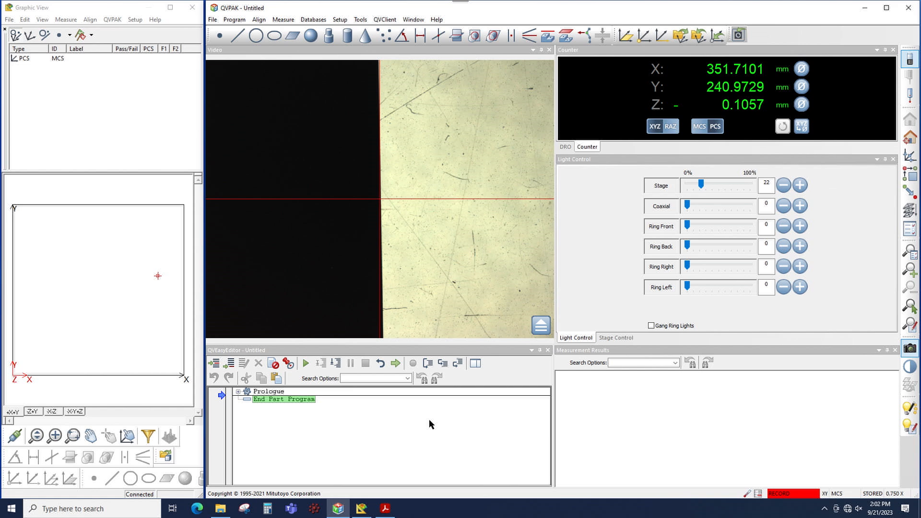
mouse_move(371, 237)
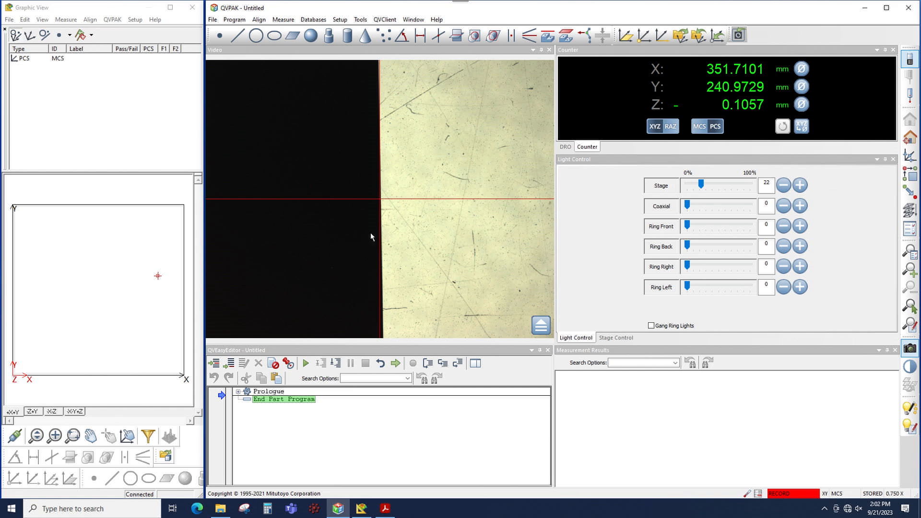
Step: Start the Line-1 measurement with a box tool across the vertical edge, then undo its points
left_click(220, 36)
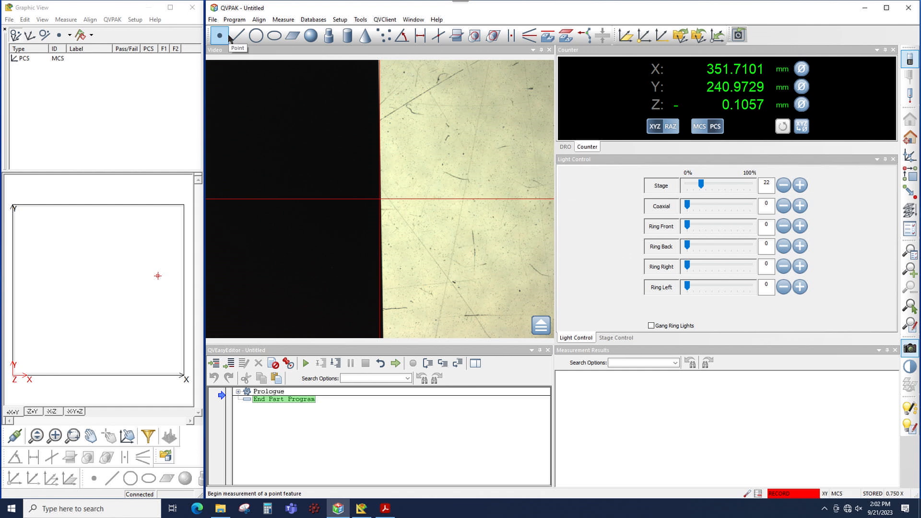
left_click(237, 36)
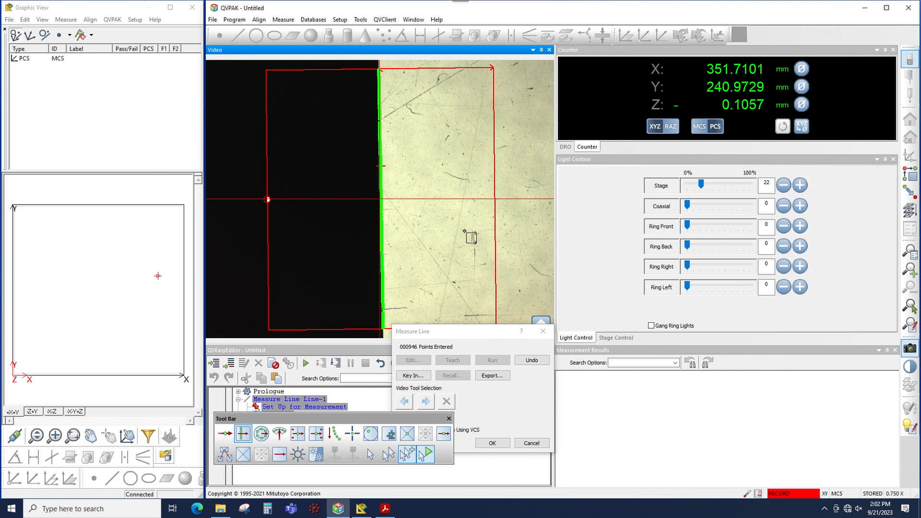
left_click(531, 361)
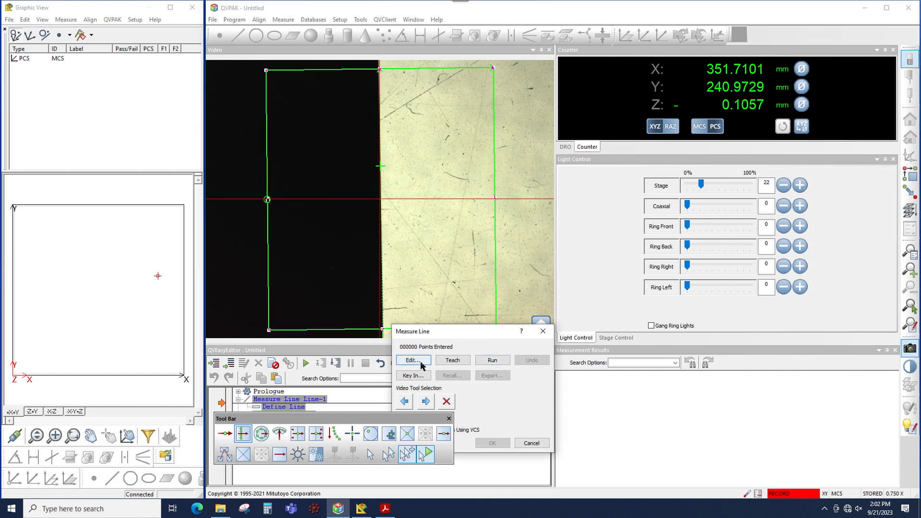
Step: Open the box tool's Advanced settings to choose the Median filter type
left_click(413, 361)
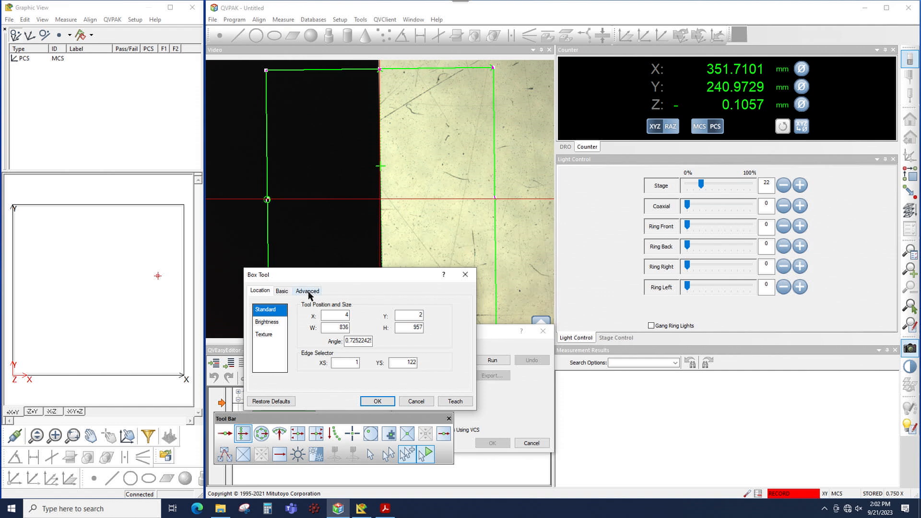
left_click(306, 291)
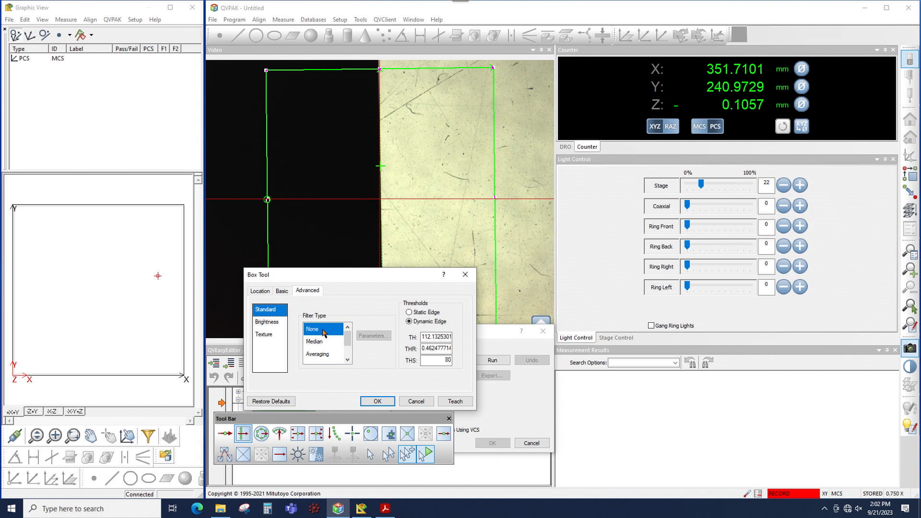
mouse_move(322, 341)
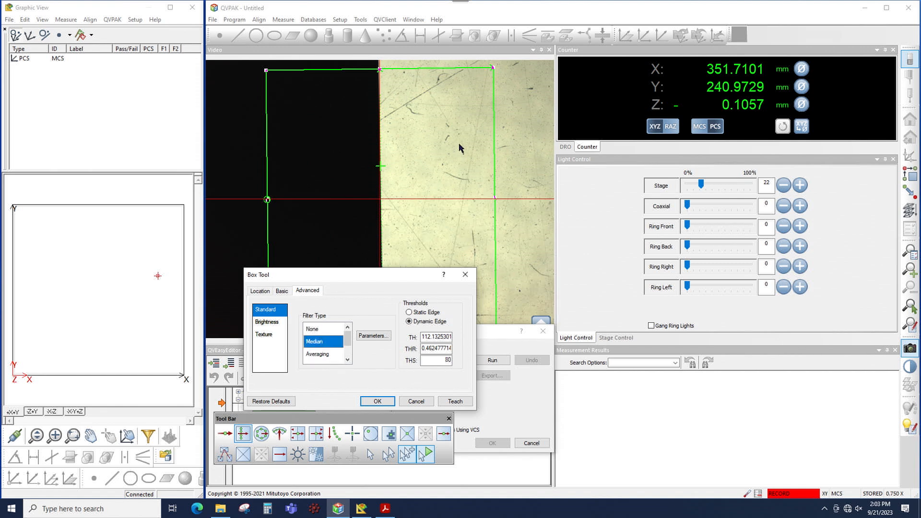
mouse_move(477, 162)
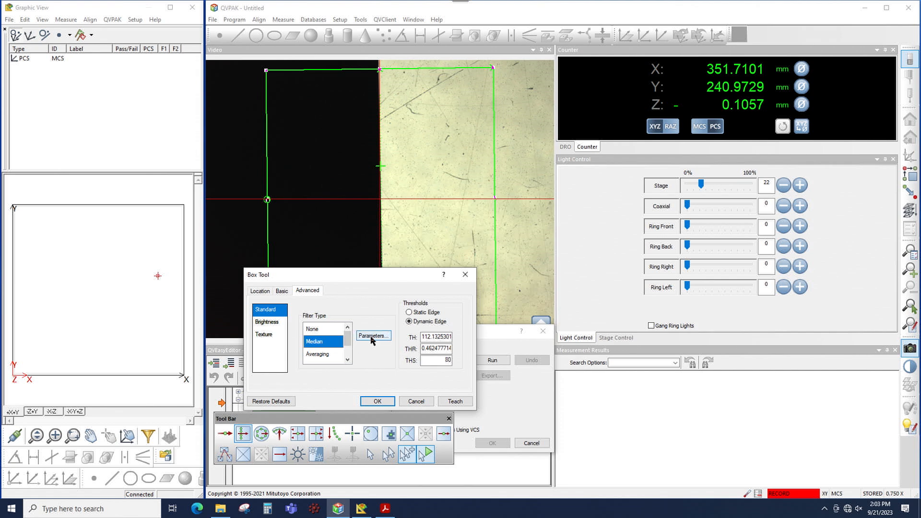
Step: Set the Median filter to 9 rows by 9 columns and preview it on the video
left_click(373, 336)
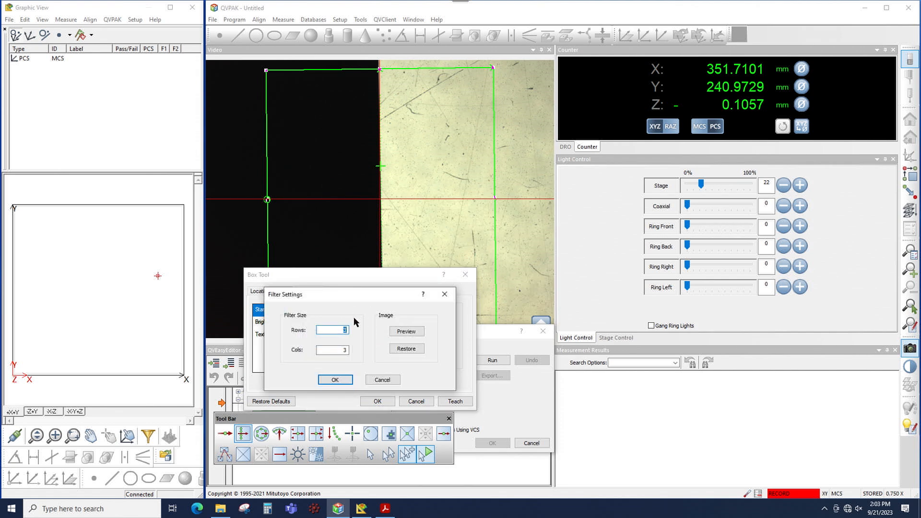
mouse_move(296, 363)
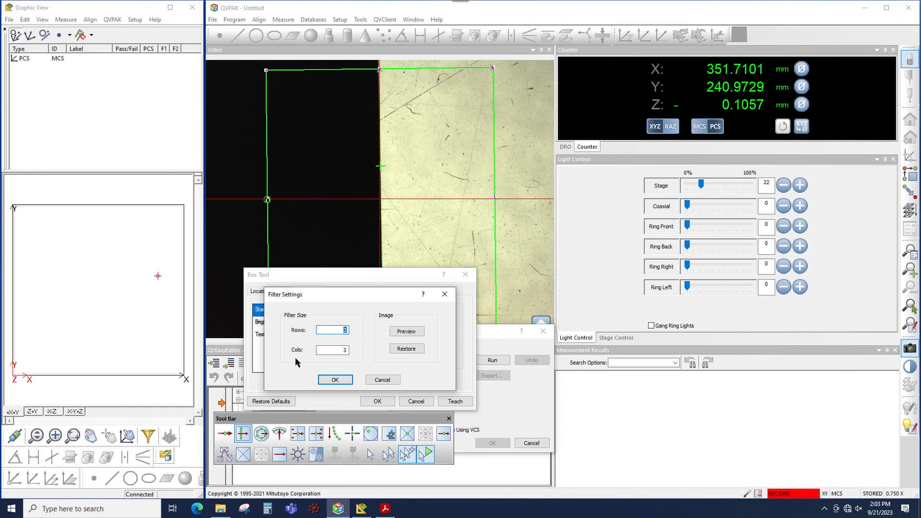
mouse_move(303, 342)
type("9")
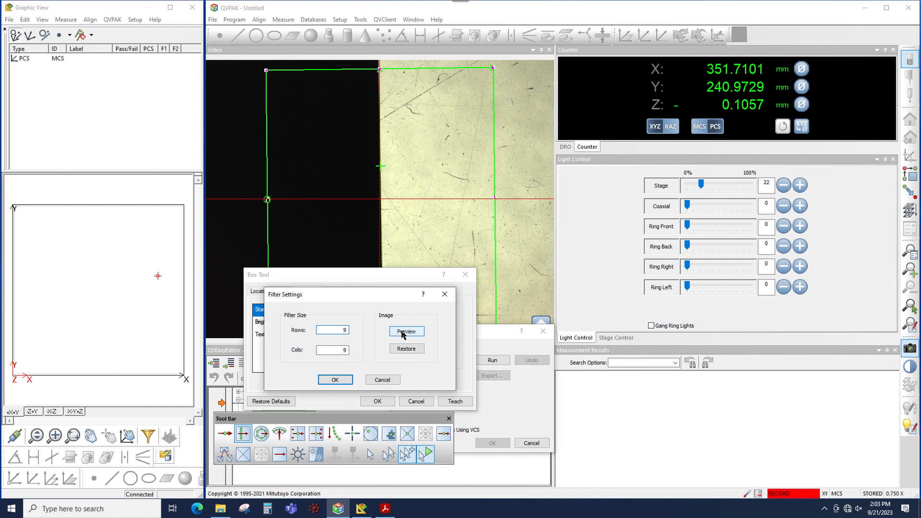
left_click(406, 330)
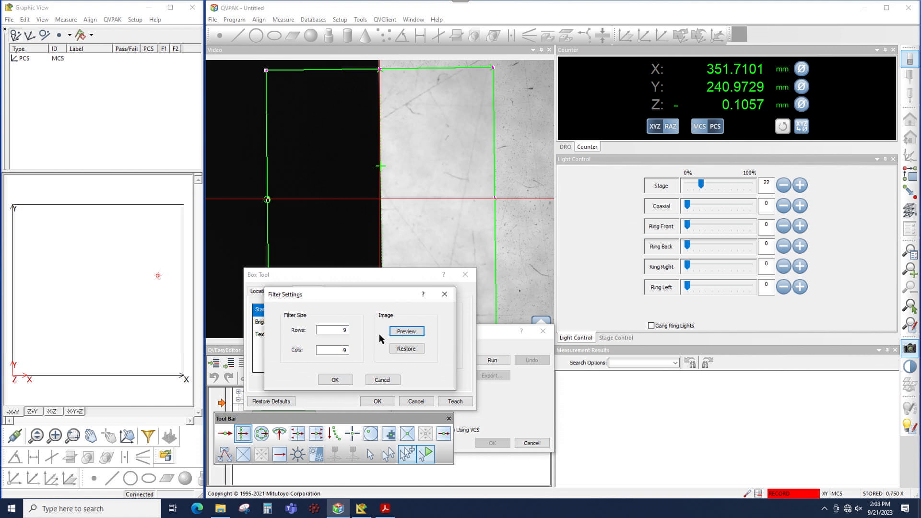
mouse_move(474, 109)
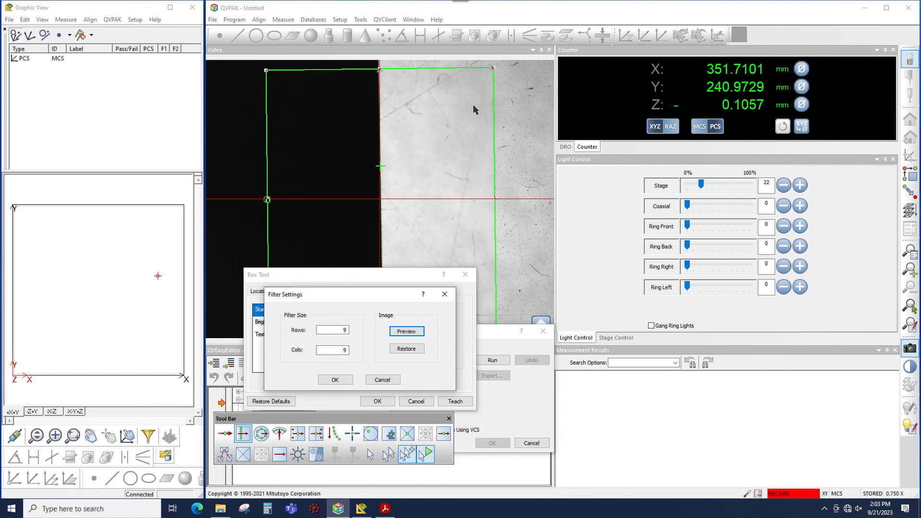
mouse_move(475, 188)
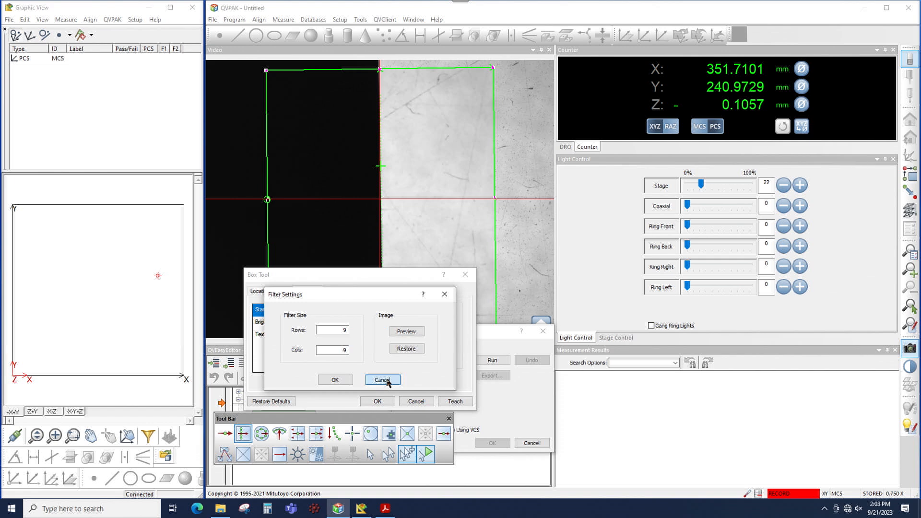
Step: Switch the box tool to the Averaging filter and open its size settings
left_click(383, 380)
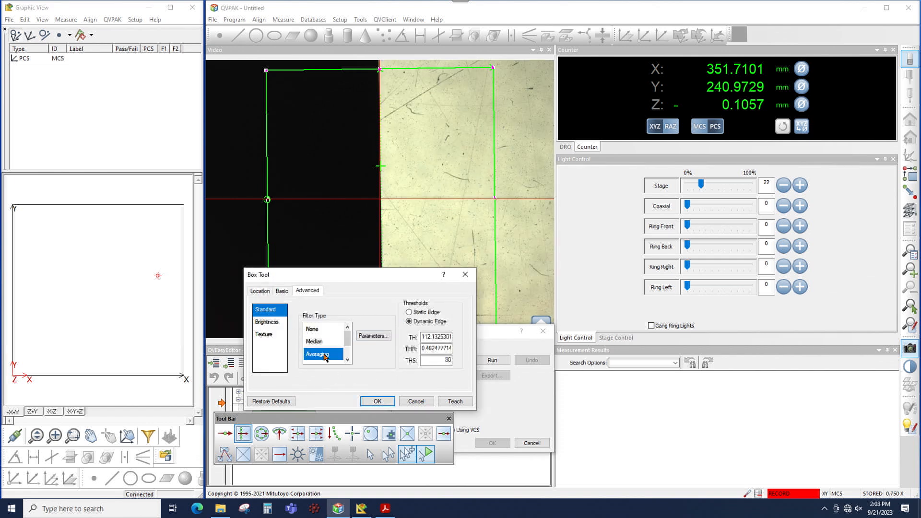
left_click(373, 336)
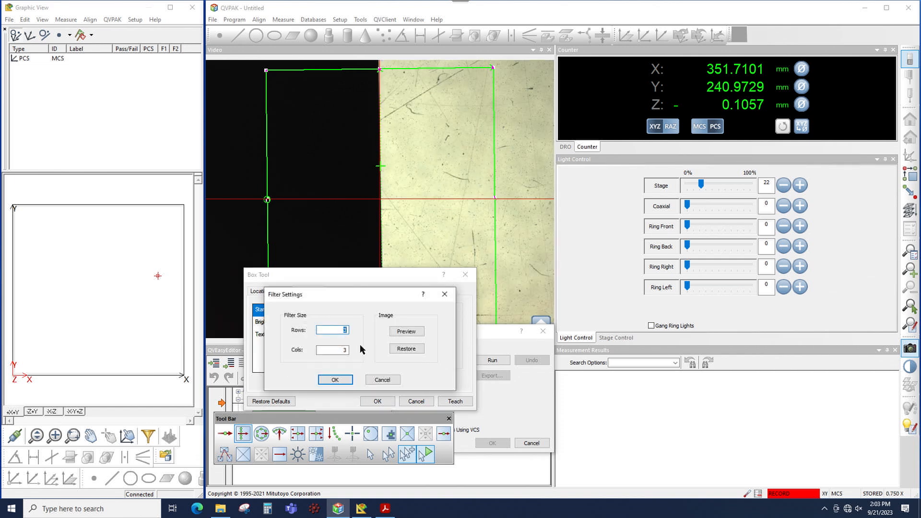
left_click(334, 380)
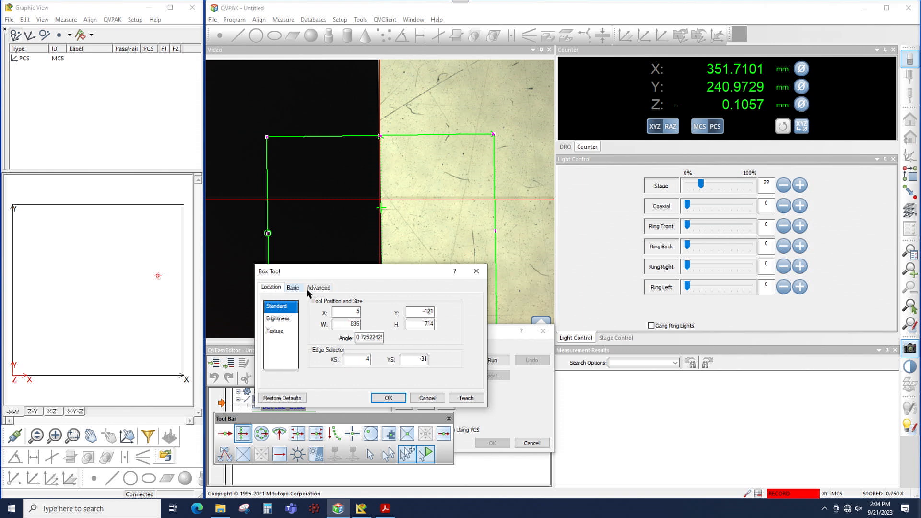
left_click(318, 288)
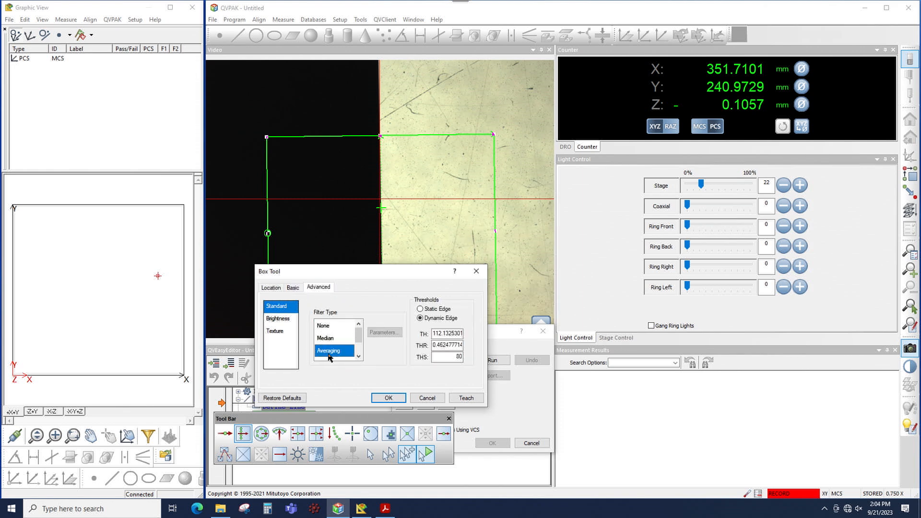
left_click(383, 332)
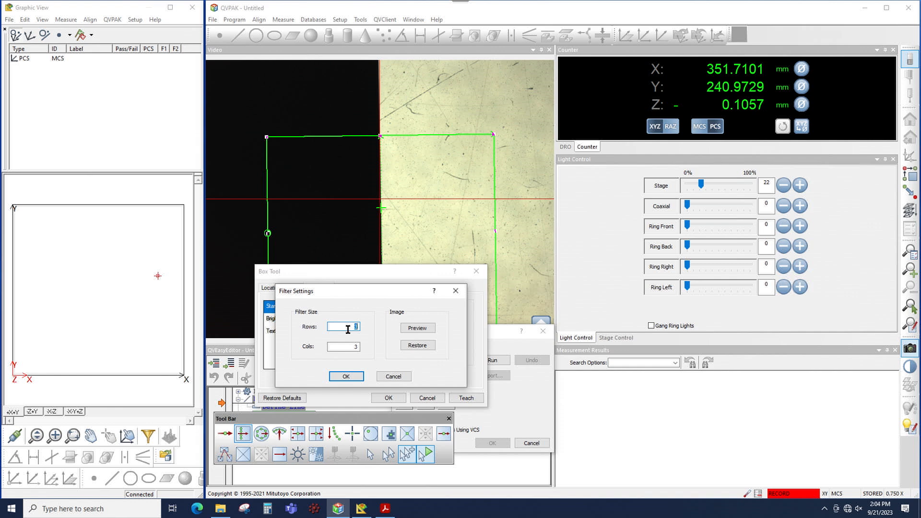
Step: Preview the 9 by 9 Averaging filter, restore the image, then preview the 9 by 9 Gaussian filter
left_click(343, 347)
type("9")
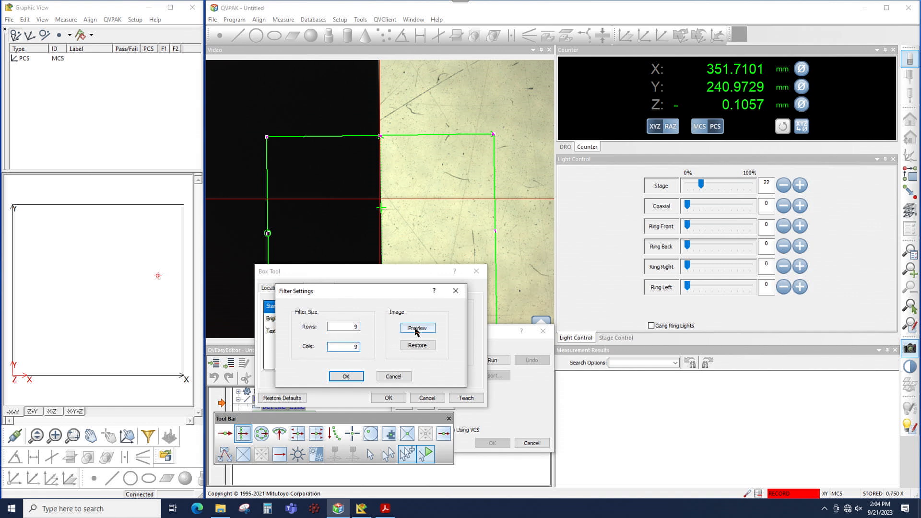
left_click(417, 327)
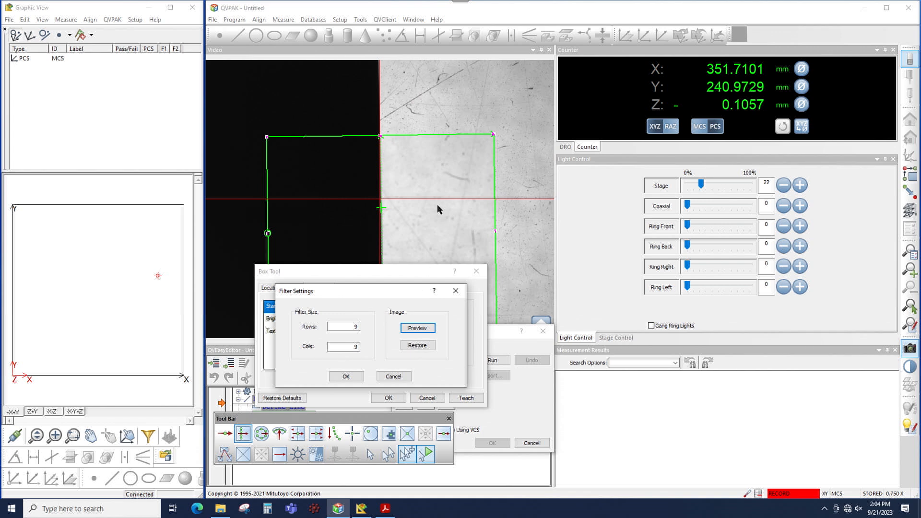
mouse_move(380, 147)
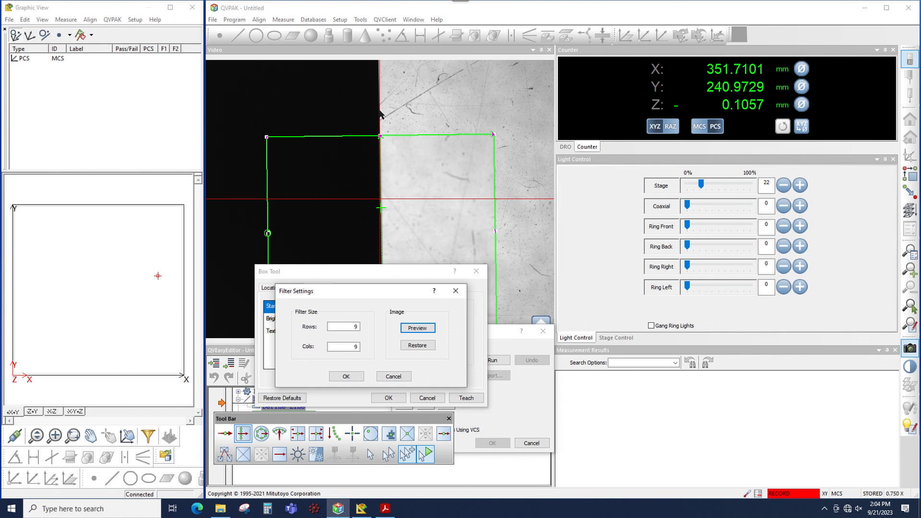
left_click(418, 328)
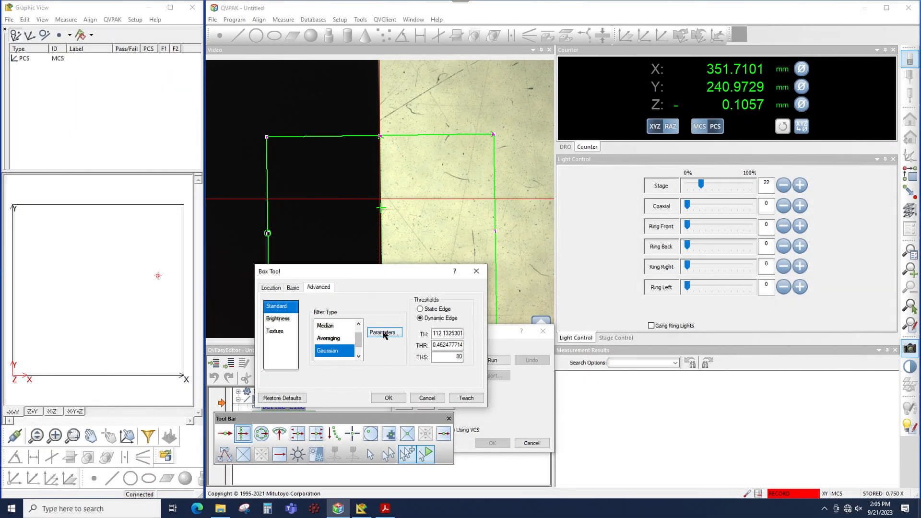
left_click(385, 333)
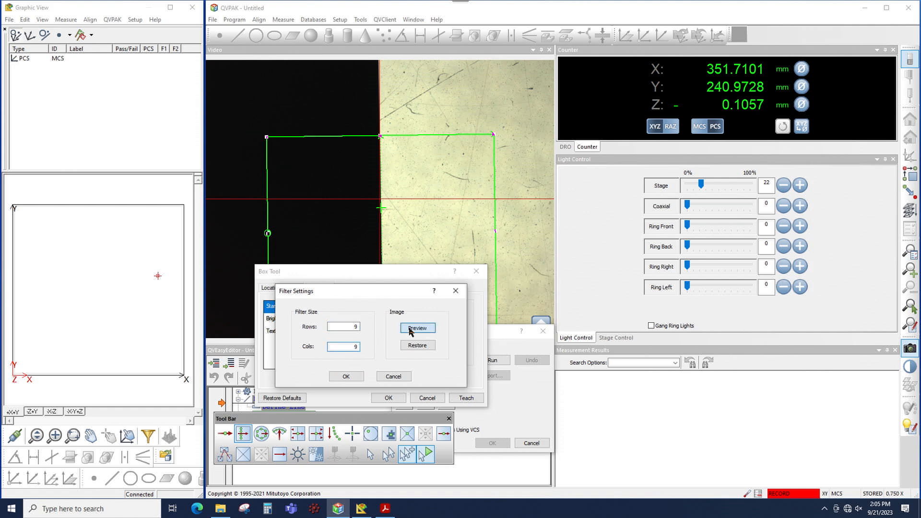
left_click(417, 327)
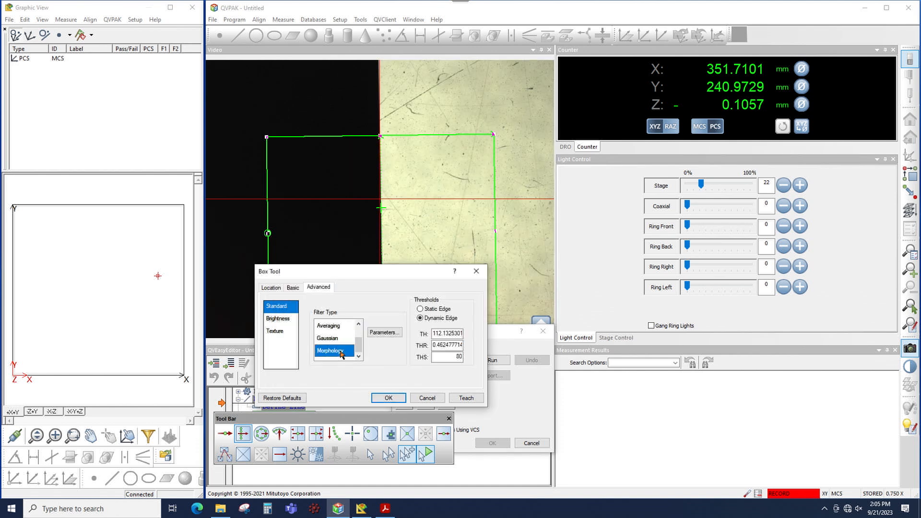
Step: Open the Morphology filter settings showing a Closing operation with a rectangle mask
left_click(384, 332)
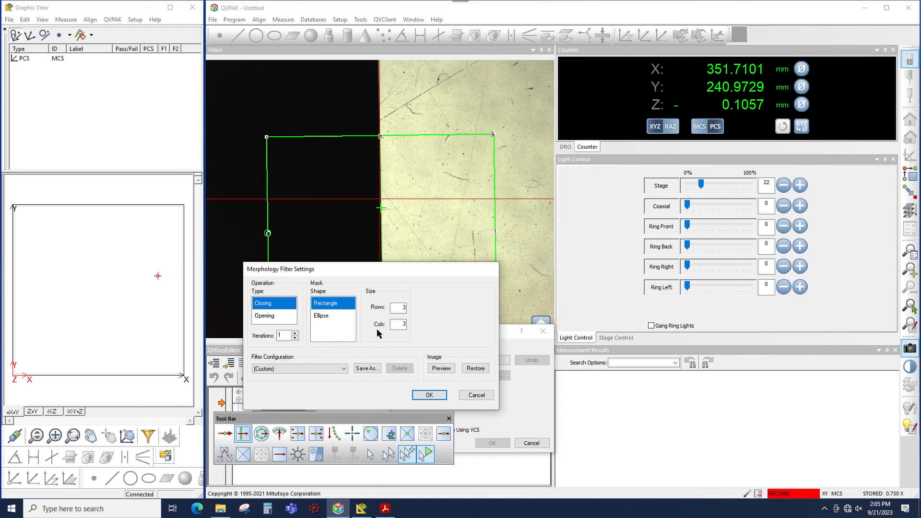
mouse_move(299, 314)
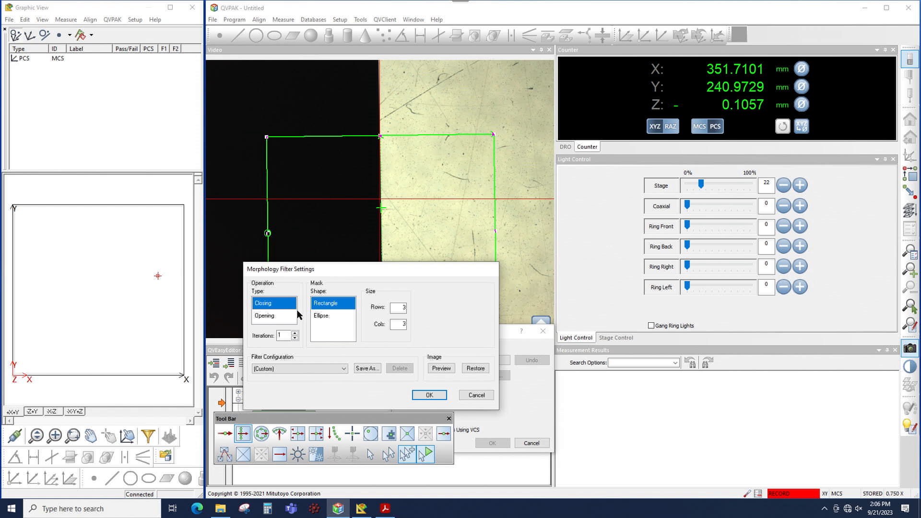
mouse_move(298, 315)
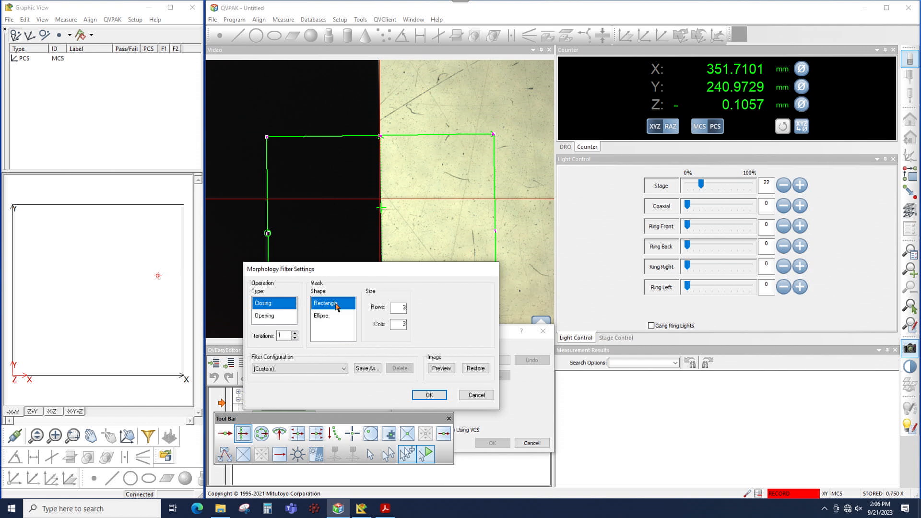
mouse_move(389, 243)
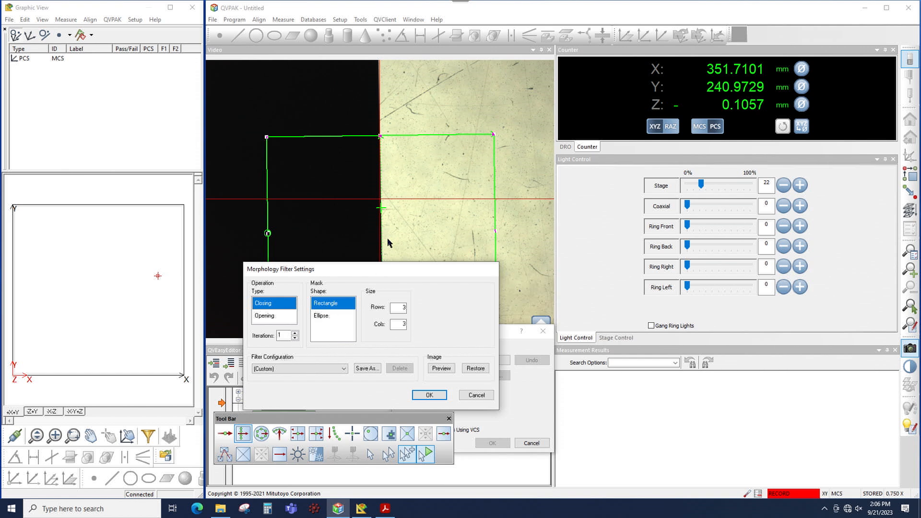
mouse_move(329, 317)
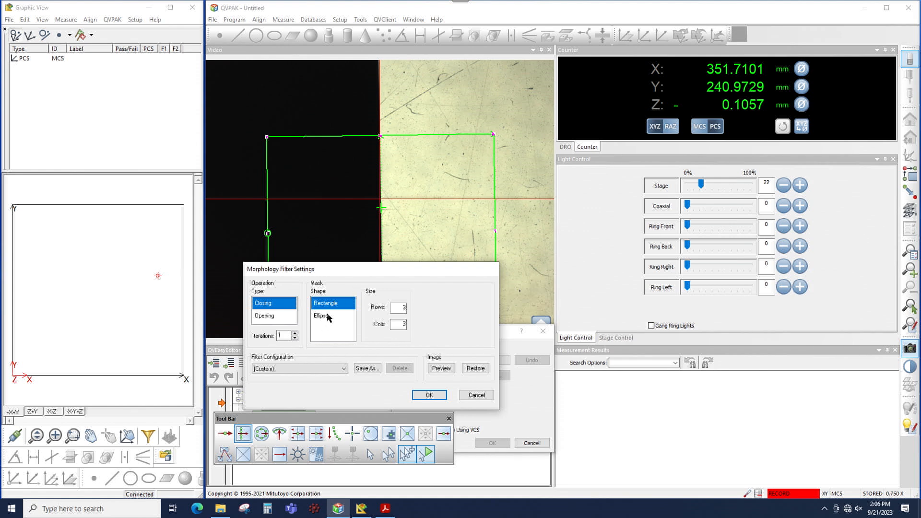
mouse_move(367, 311)
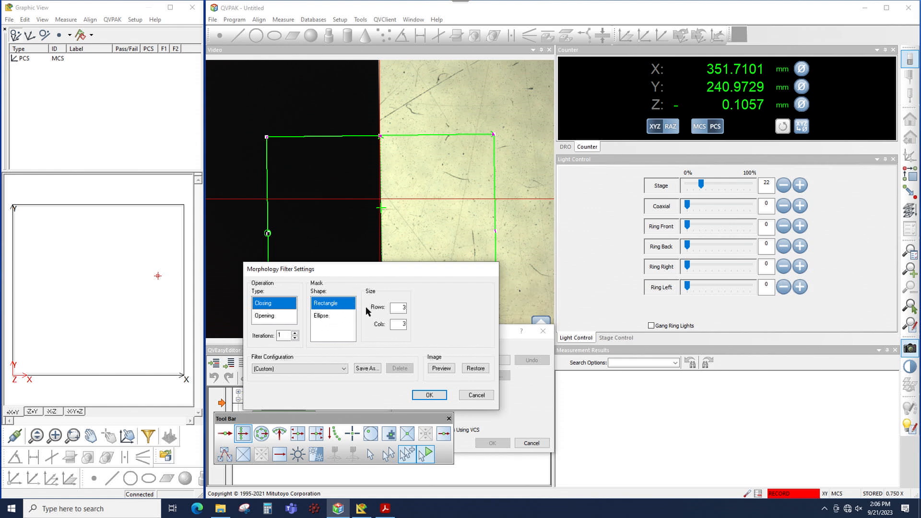
mouse_move(383, 328)
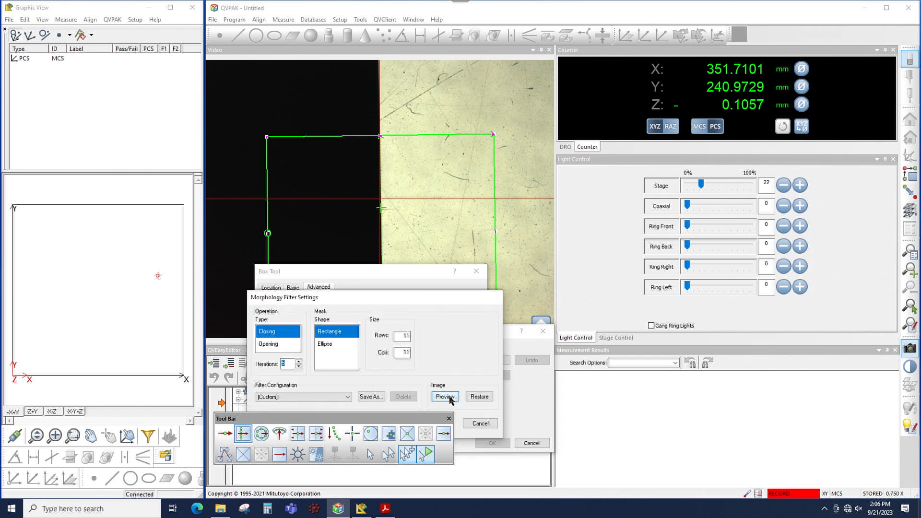
Step: Preview the 11 by 11, 5-iteration Closing filter, then switch to Opening and preview it
left_click(445, 396)
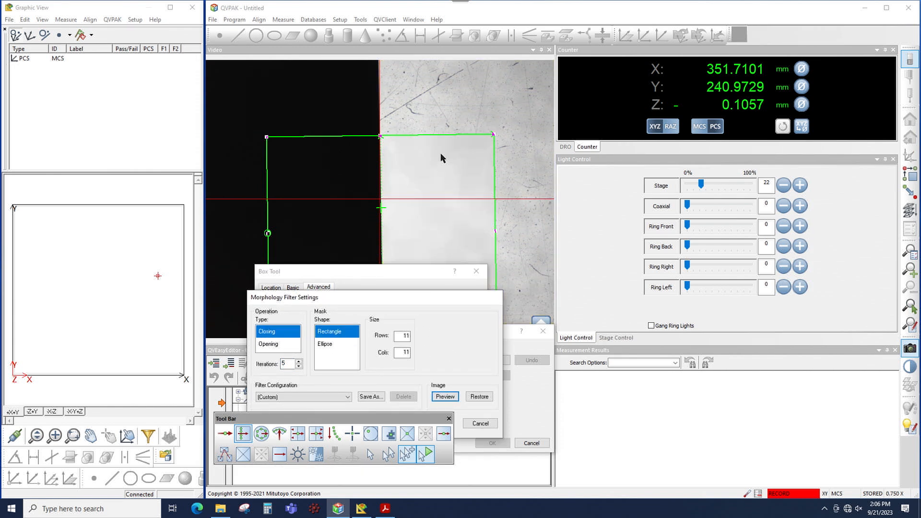
mouse_move(458, 238)
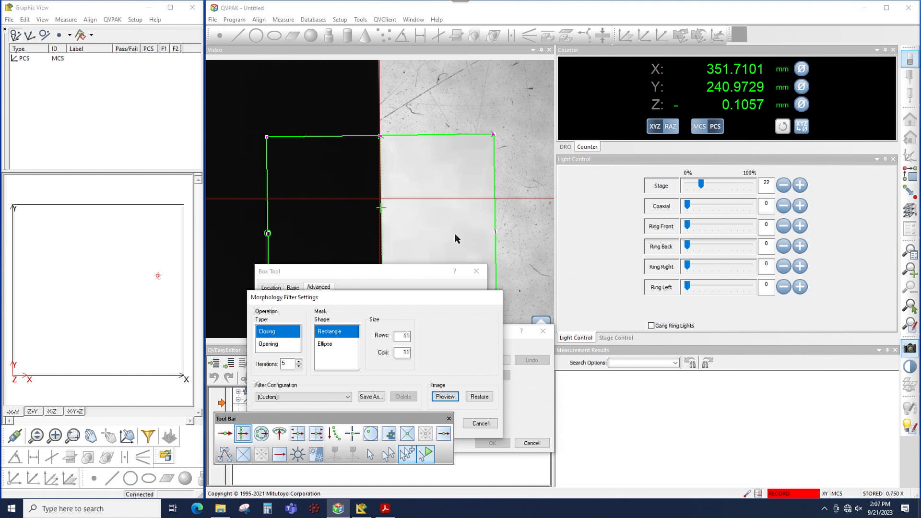
left_click(272, 344)
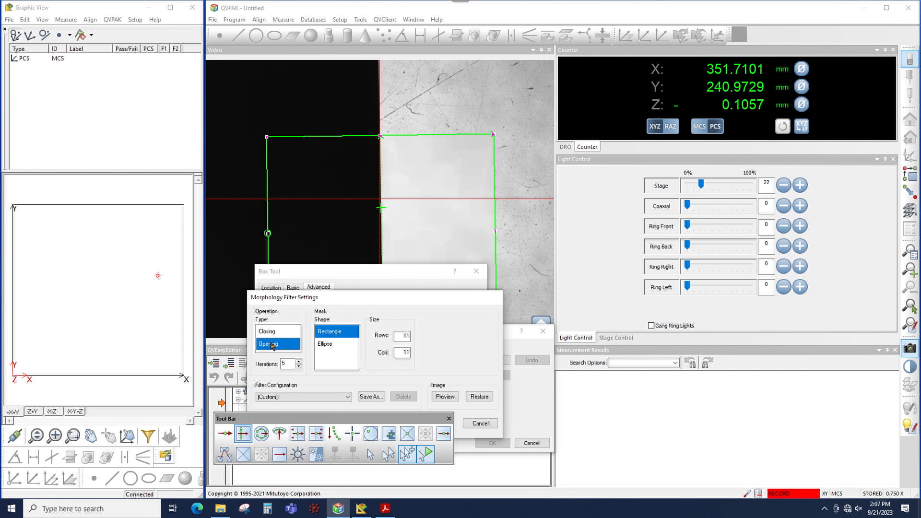
left_click(444, 397)
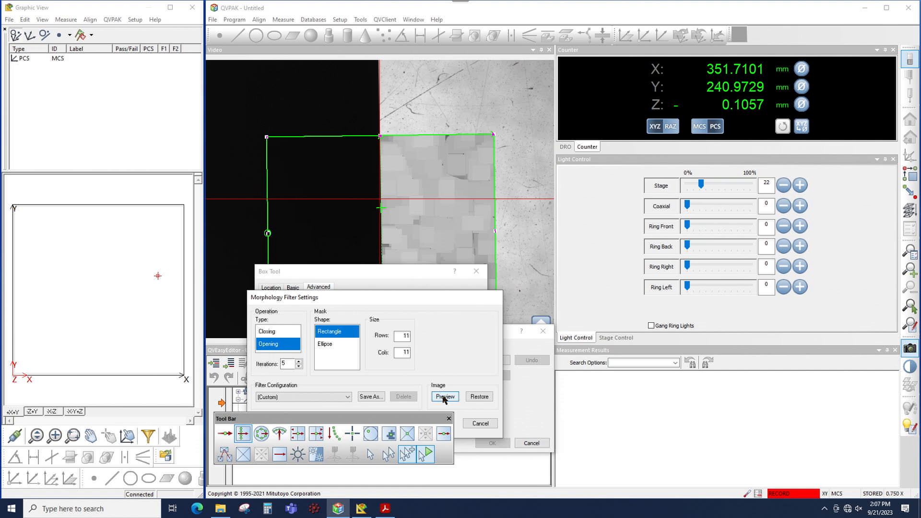
left_click(444, 397)
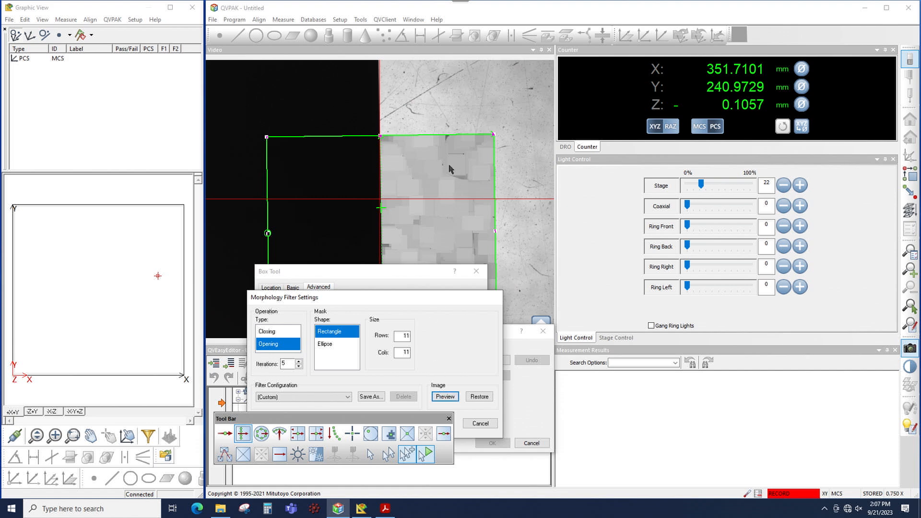
mouse_move(442, 167)
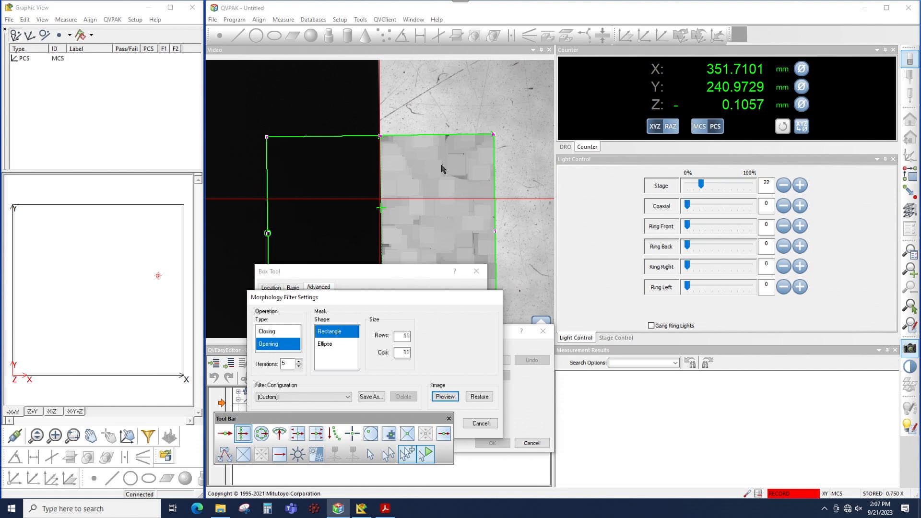